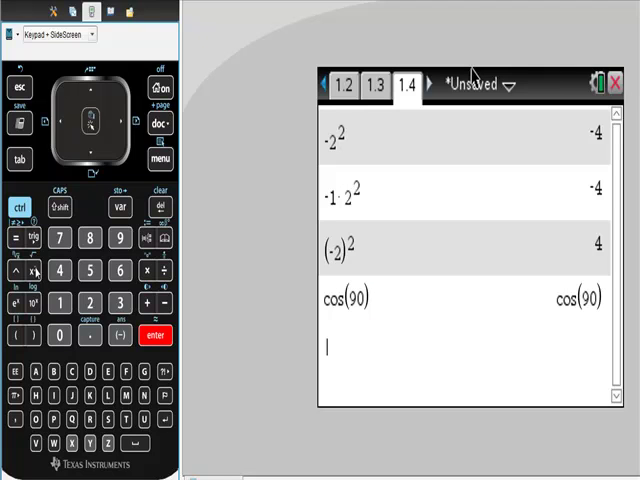
# Step: Evaluate cos(π/2) to 0 on page 1.4, beneath the unevaluated cos(90)
pyautogui.write('cos')
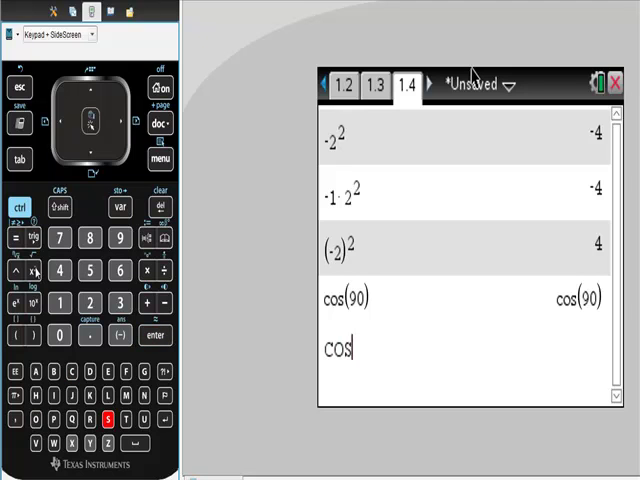
pyautogui.click(12, 338)
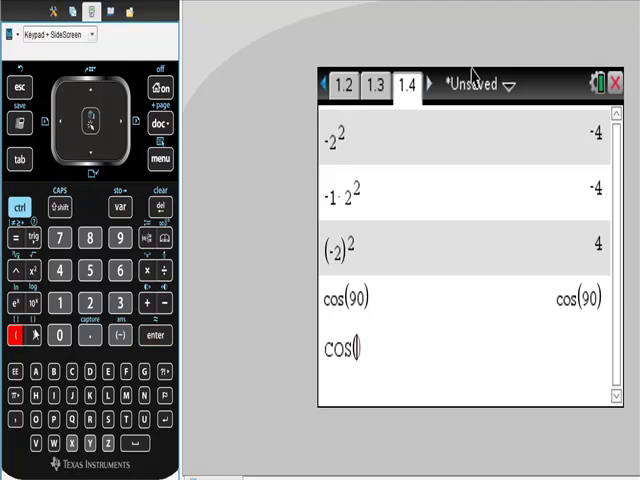
pyautogui.moveTo(168, 272)
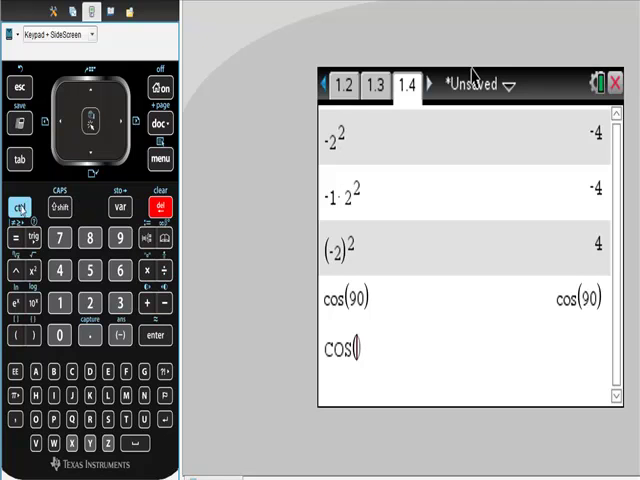
pyautogui.click(156, 272)
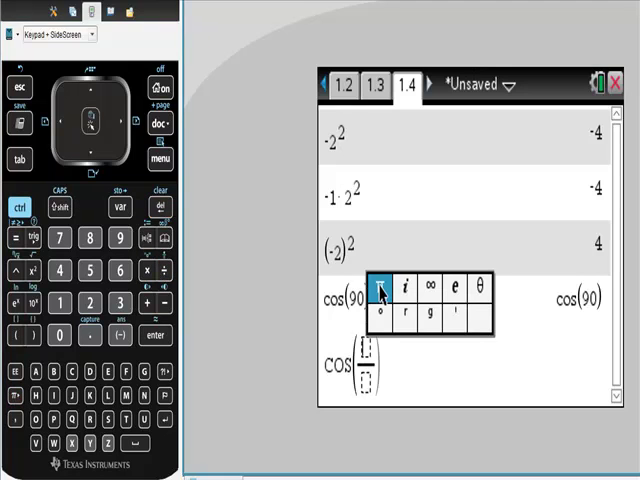
pyautogui.click(380, 288)
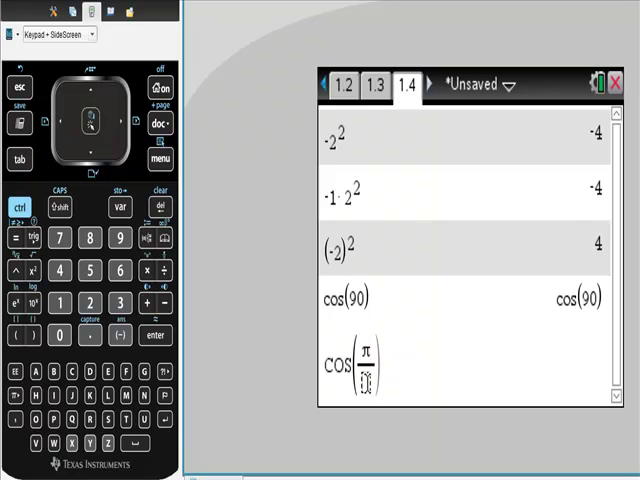
pyautogui.write('2')
pyautogui.press('enter')
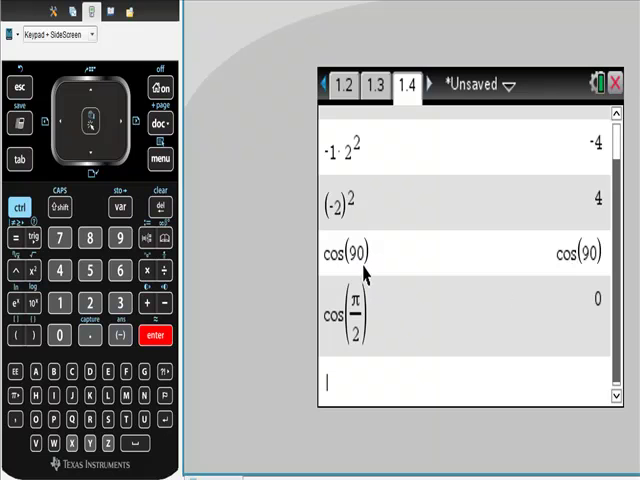
pyautogui.moveTo(364, 270)
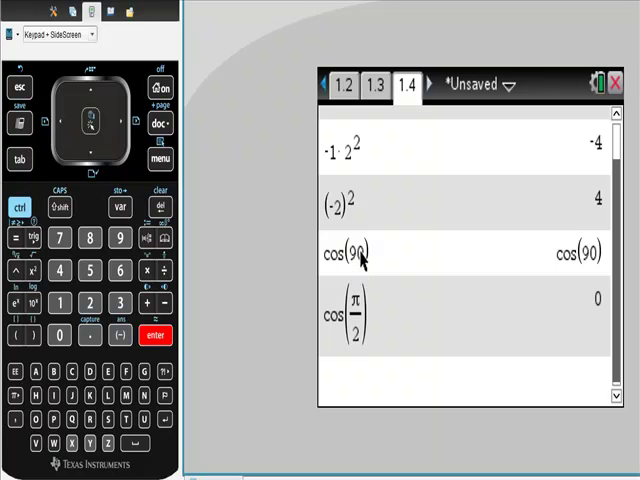
pyautogui.press('enter')
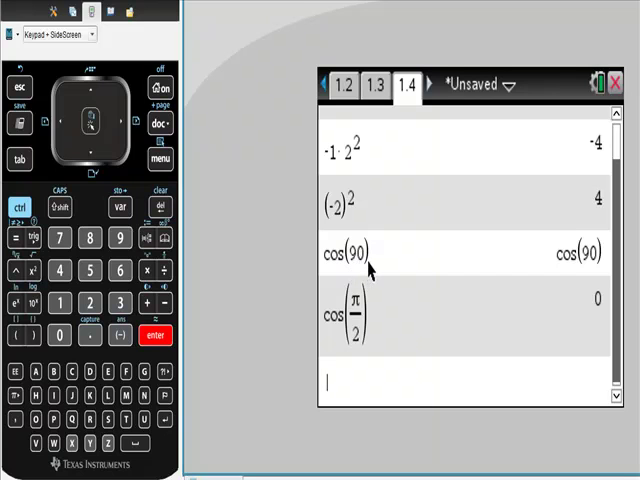
pyautogui.moveTo(368, 272)
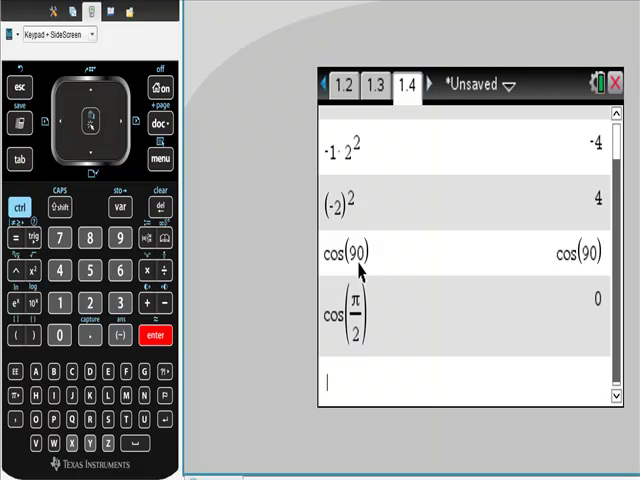
pyautogui.moveTo(358, 336)
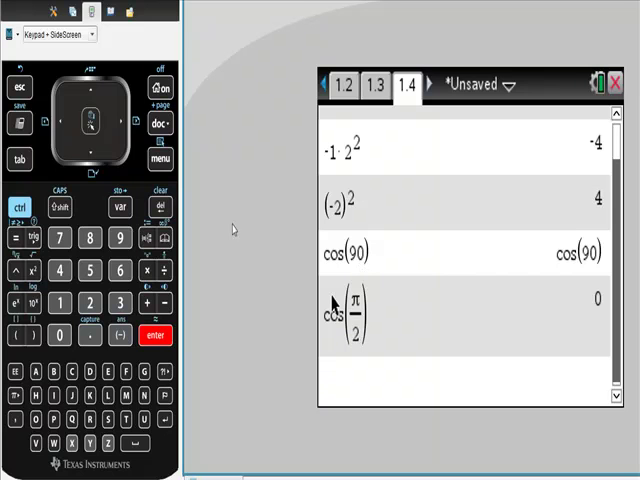
# Step: Show Document Settings from the home screen, confirming Angle is Radian
pyautogui.click(160, 156)
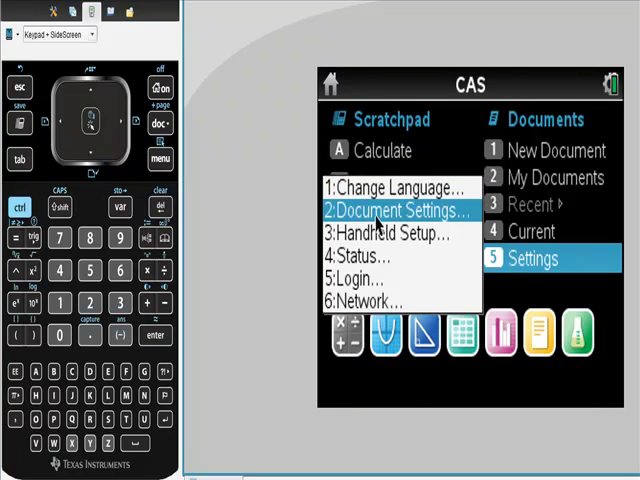
pyautogui.click(392, 210)
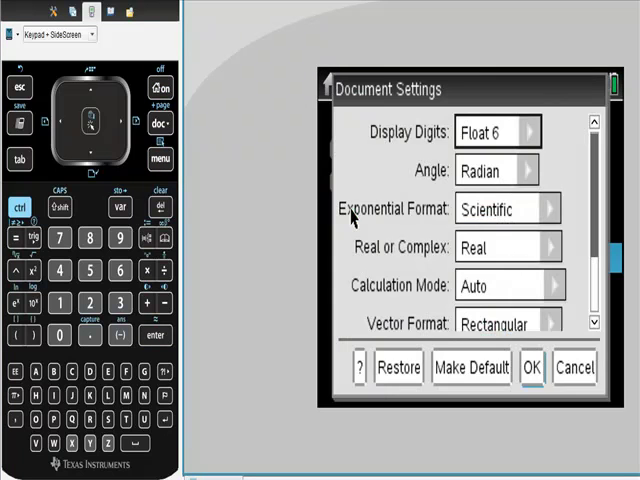
pyautogui.moveTo(476, 184)
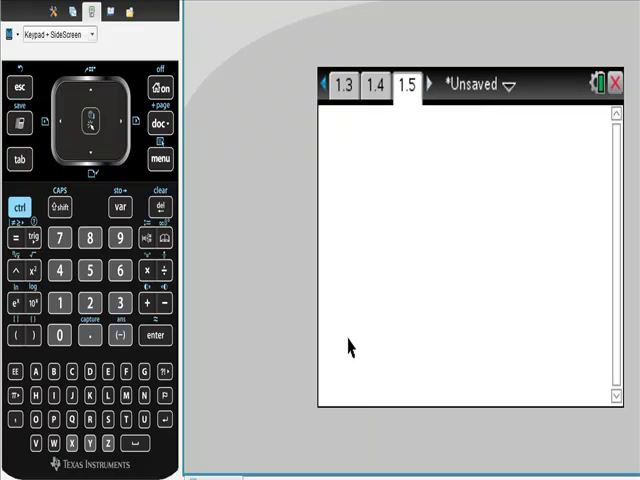
pyautogui.moveTo(336, 332)
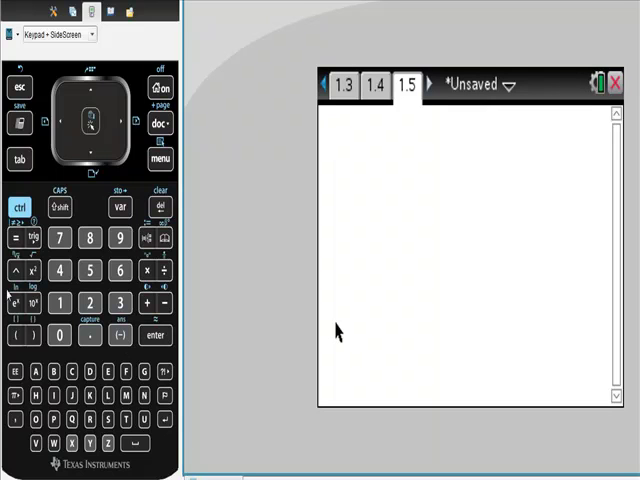
# Step: On new calculator page 1.5, evaluate √4 = 2, 2² = 4 and (−2)² = 4
pyautogui.click(20, 208)
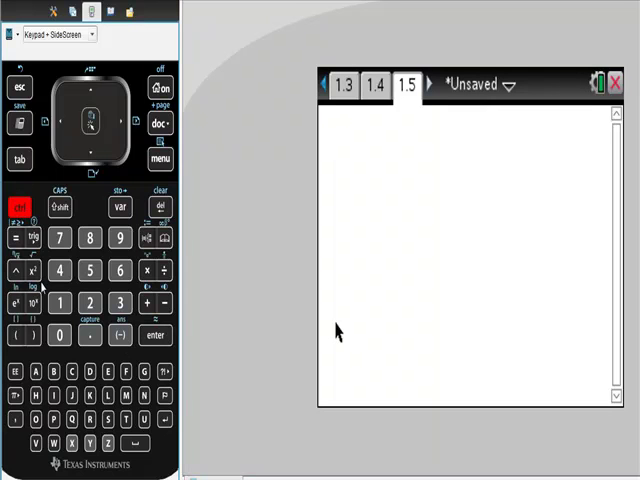
pyautogui.click(60, 272)
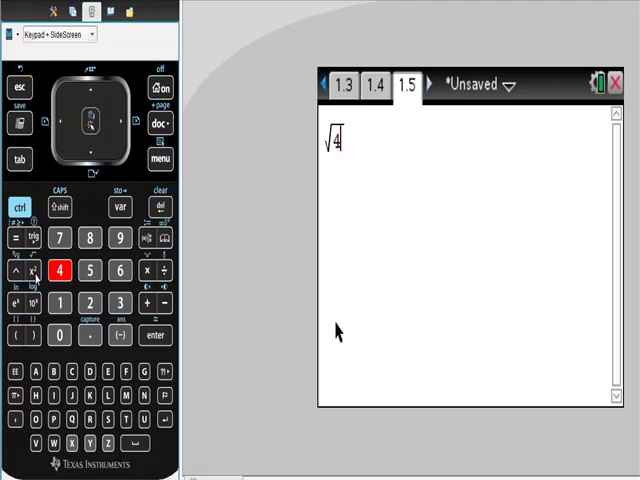
pyautogui.click(154, 336)
pyautogui.write('(-2)²')
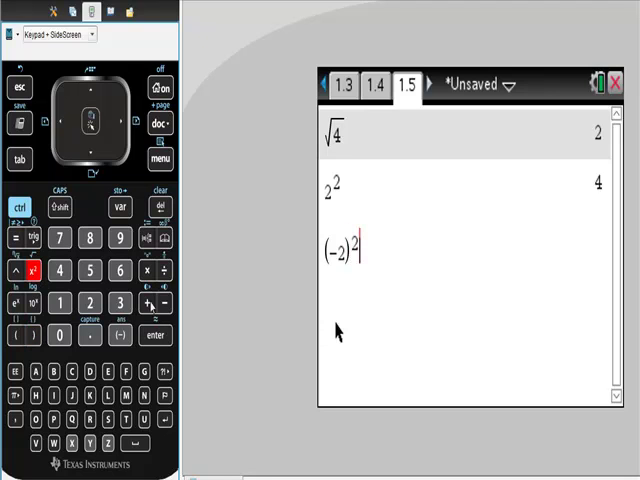
pyautogui.click(156, 336)
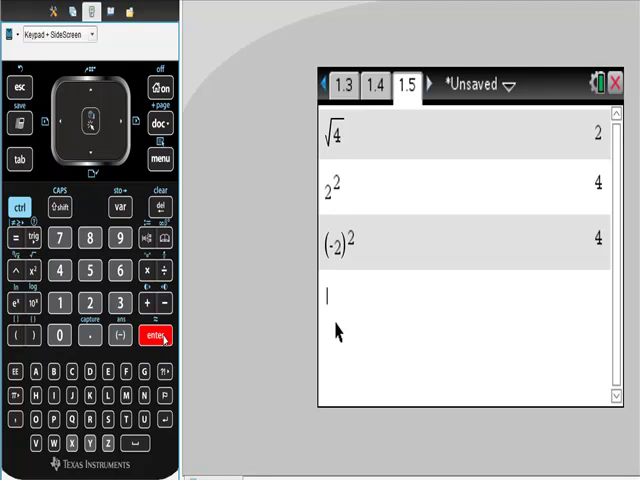
# Step: Evaluate 4−1.2333333547 and retyped 2.7666666453 (both 2.76667E0), then return to title page 1.3
pyautogui.click(60, 272)
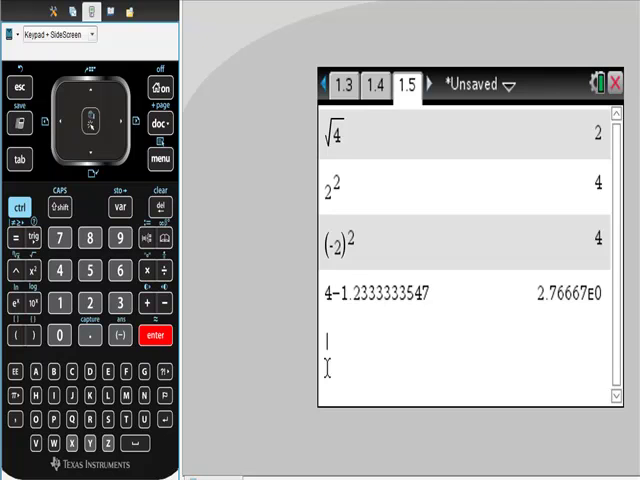
pyautogui.moveTo(368, 248)
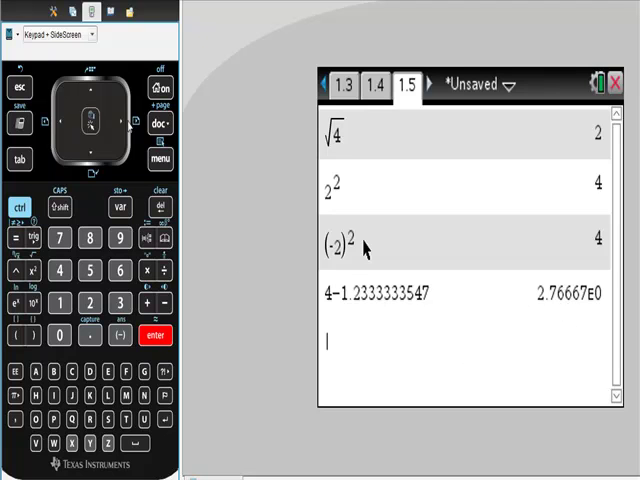
pyautogui.click(58, 122)
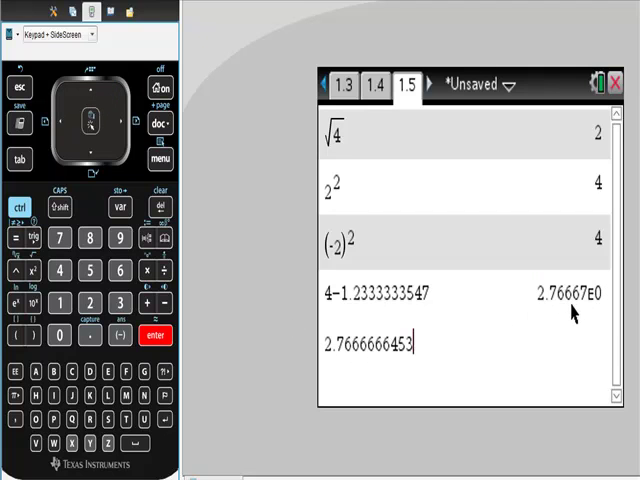
pyautogui.moveTo(572, 312)
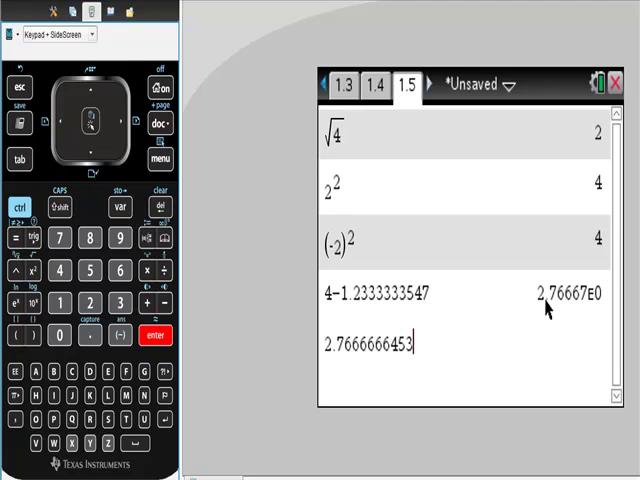
pyautogui.moveTo(570, 304)
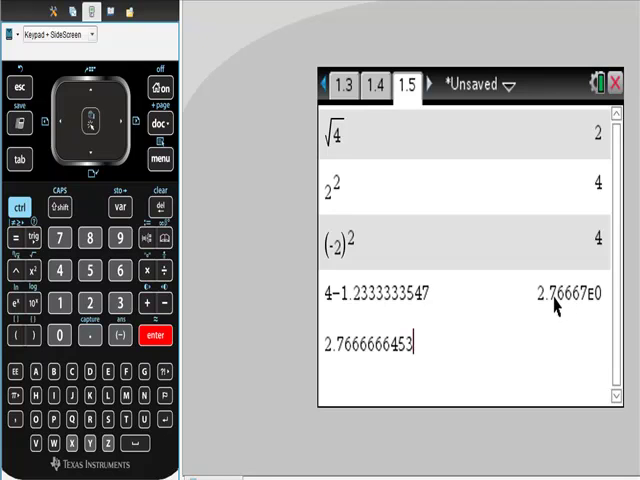
pyautogui.moveTo(388, 372)
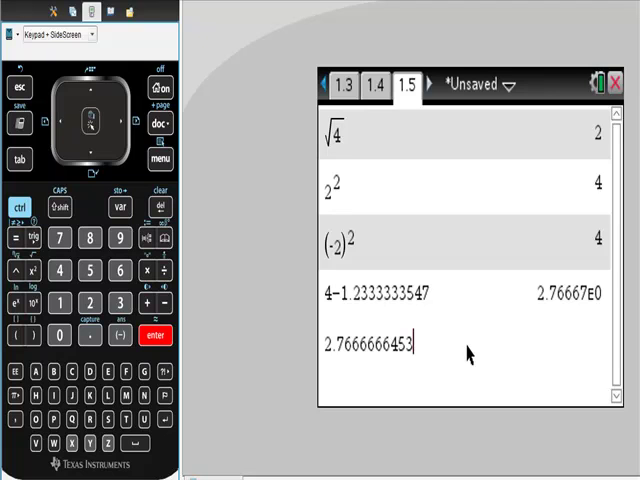
pyautogui.press('enter')
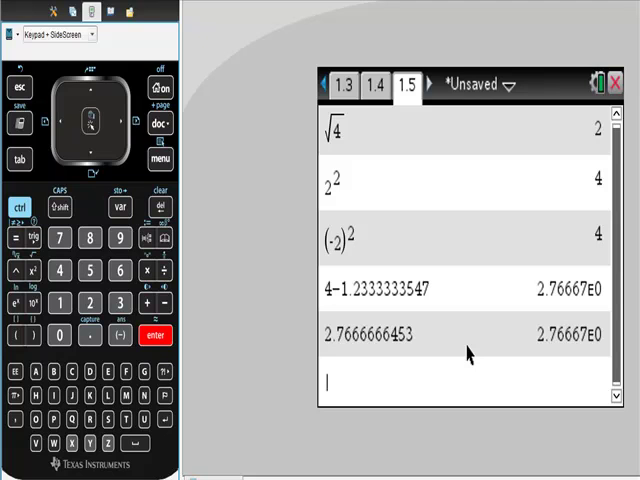
pyautogui.click(340, 84)
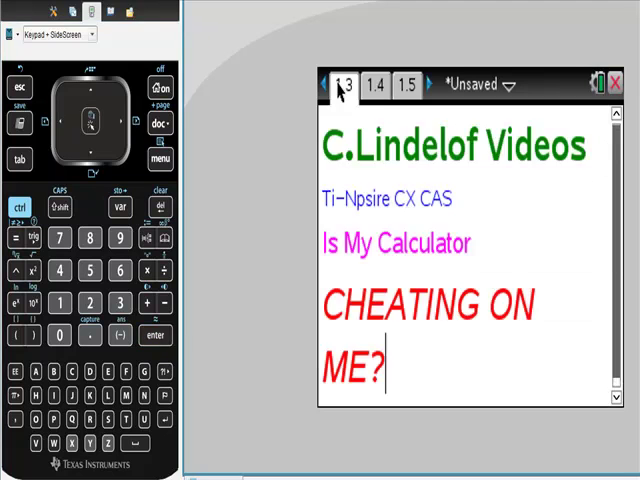